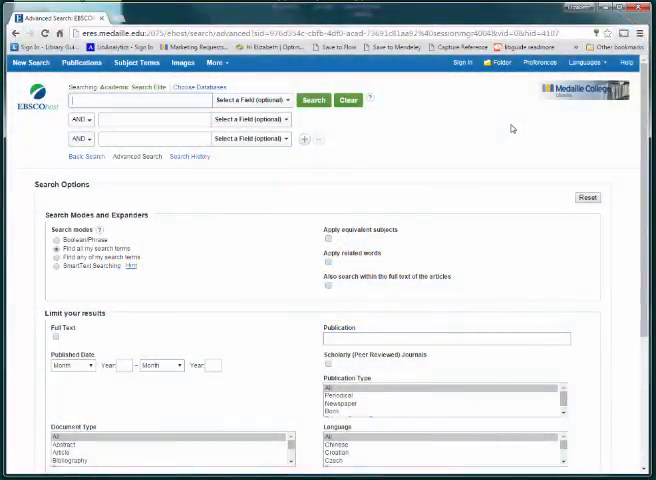
mouse_move(417, 89)
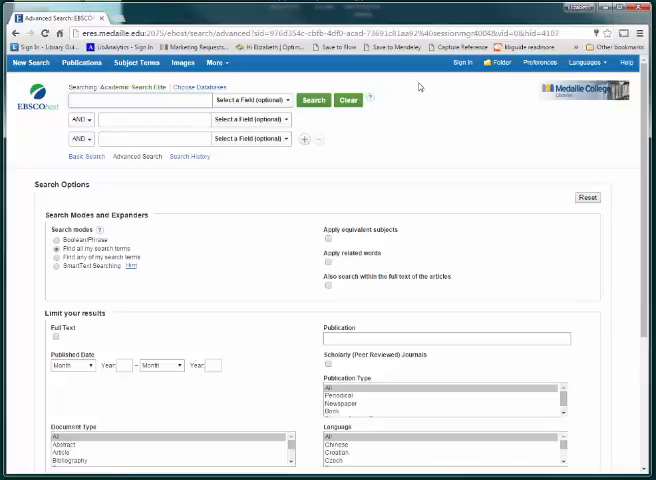
mouse_move(510, 129)
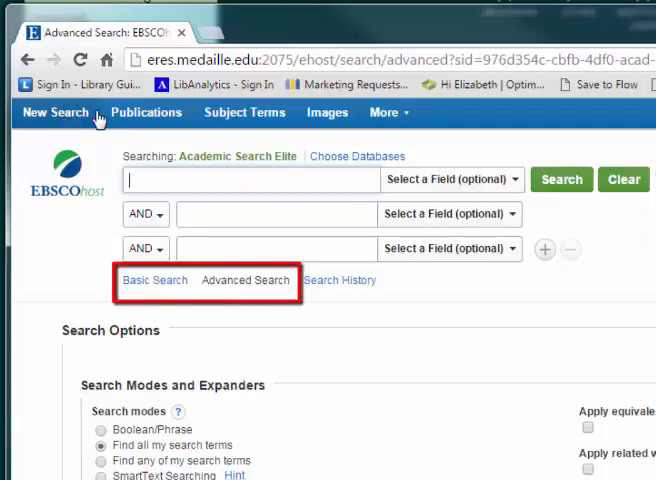
Step: Switch from the basic search form back to the advanced search form
click(156, 280)
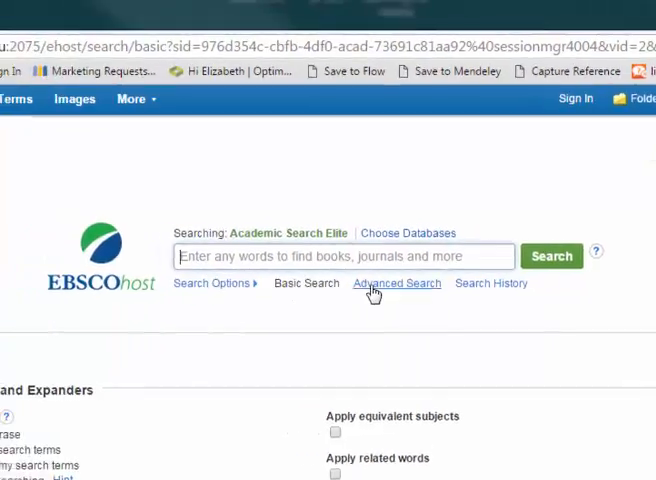
click(396, 283)
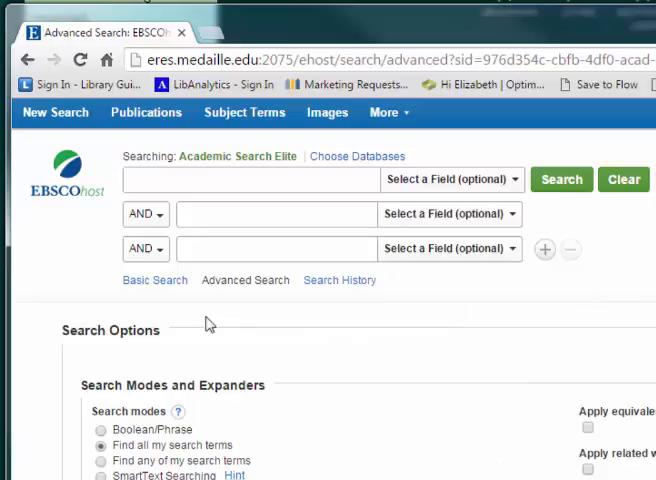
click(276, 249)
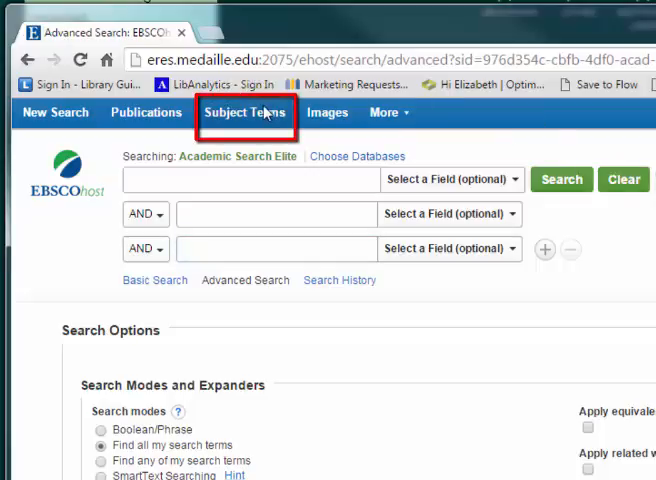
Step: Open the Subject Terms thesaurus and scroll through its alphabetical term list
click(245, 112)
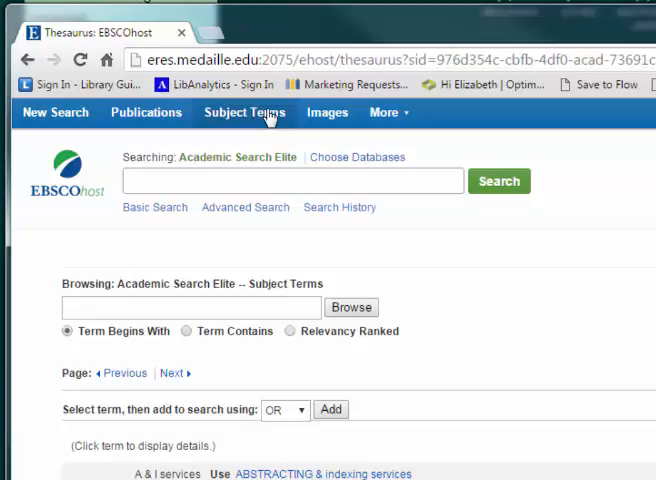
scroll(down, 3)
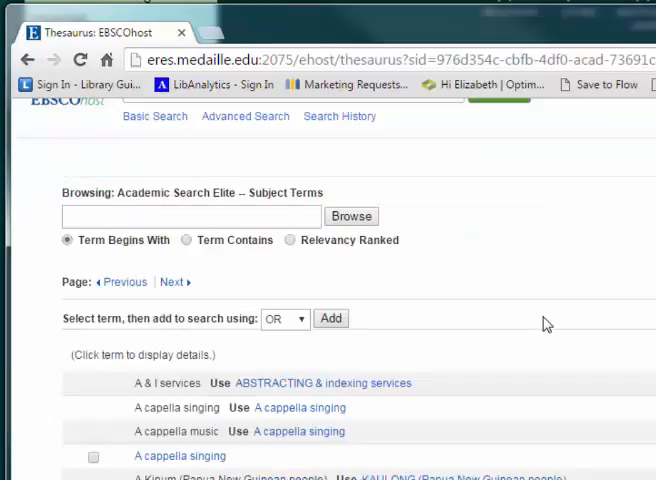
scroll(down, 3)
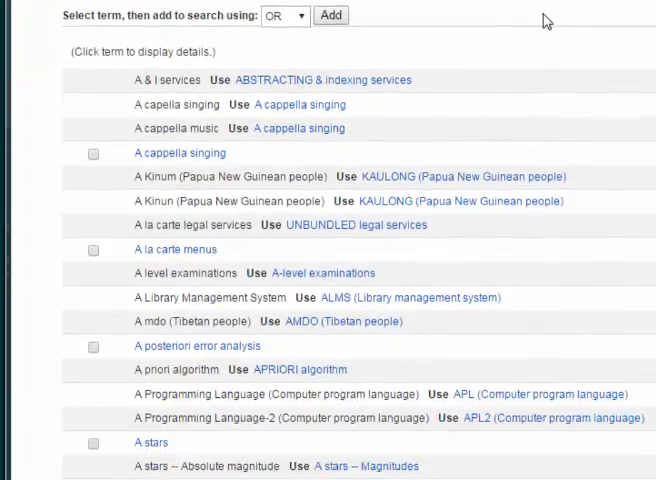
mouse_move(350, 43)
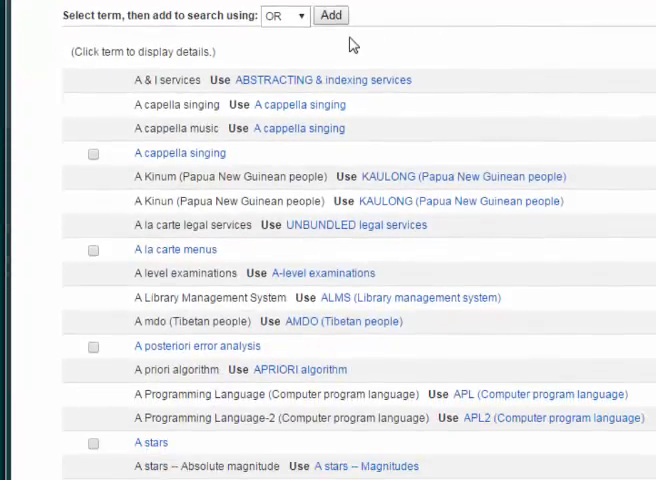
scroll(down, 3)
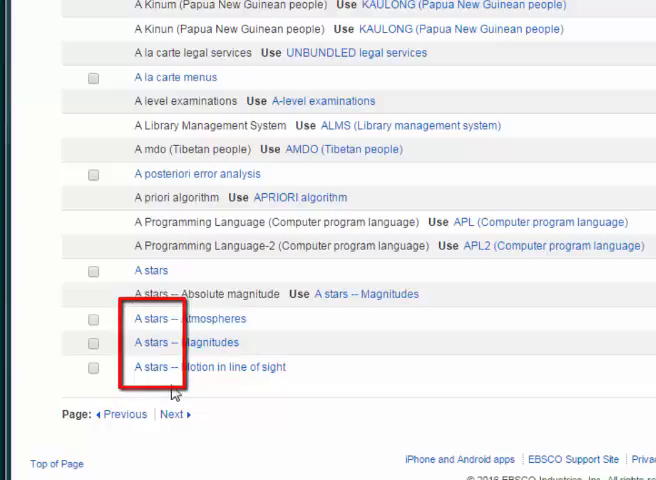
scroll(up, 3)
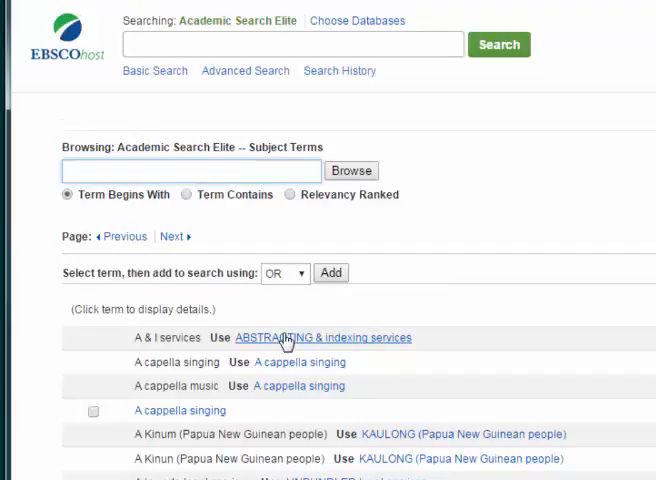
Step: Browse subject terms beginning with 'management' and scroll through the results
text(management)
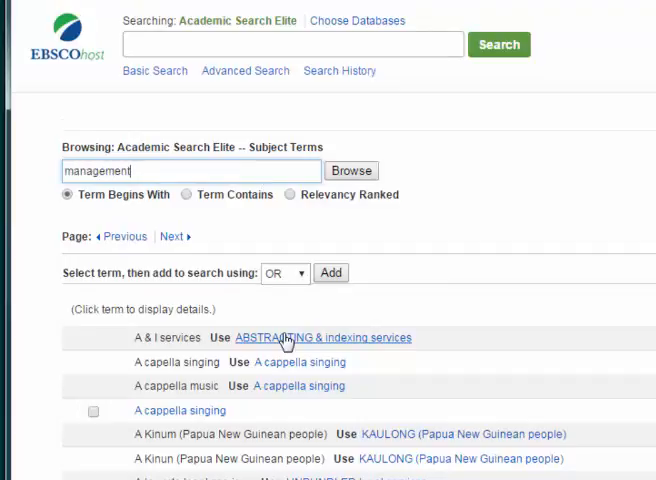
click(351, 170)
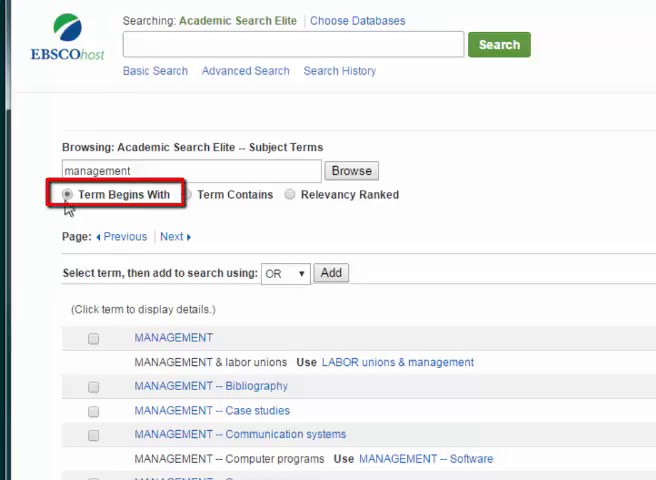
mouse_move(73, 208)
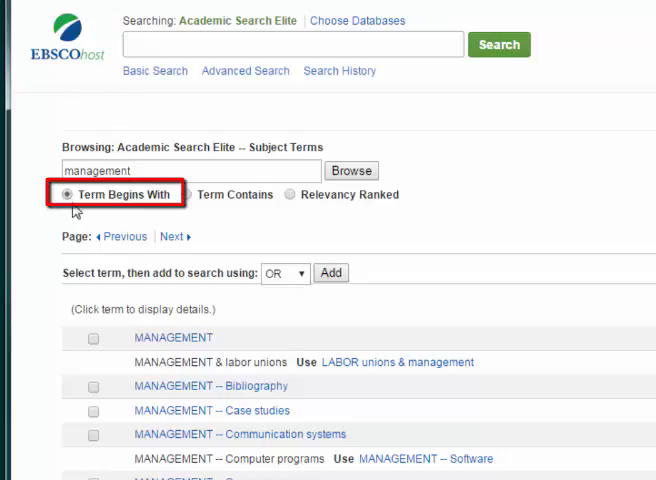
mouse_move(103, 218)
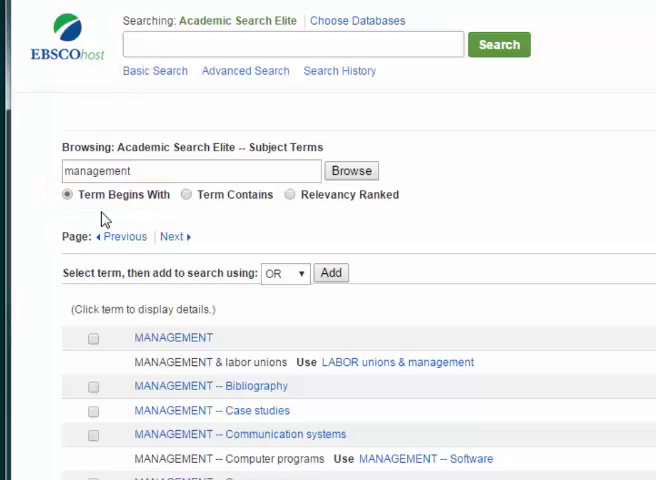
scroll(down, 3)
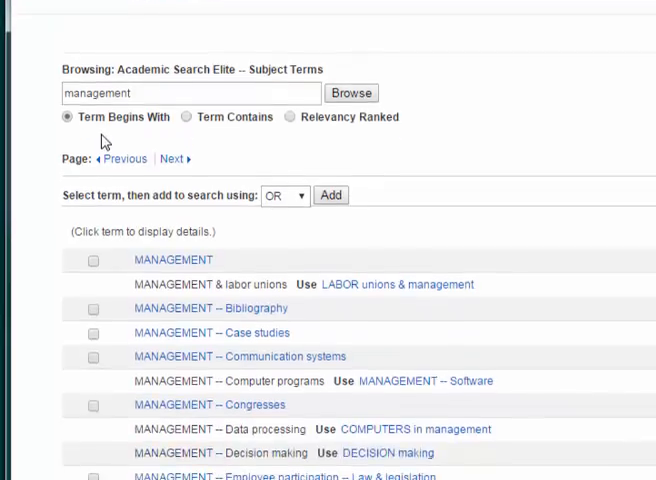
scroll(down, 3)
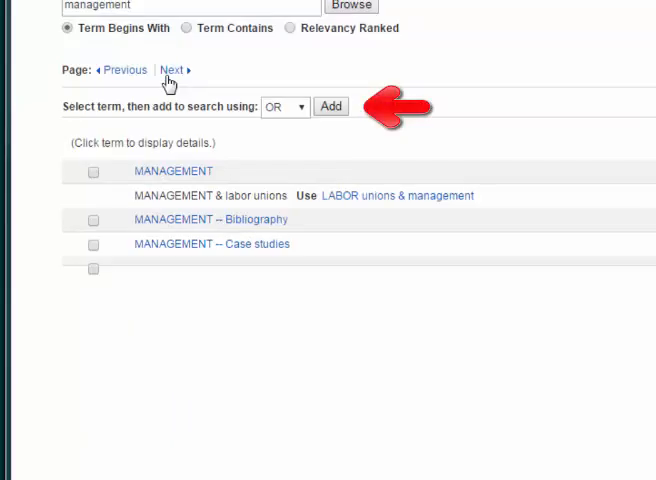
Step: Tick Communication systems and Evaluation, combine them with OR, and add to search
click(175, 70)
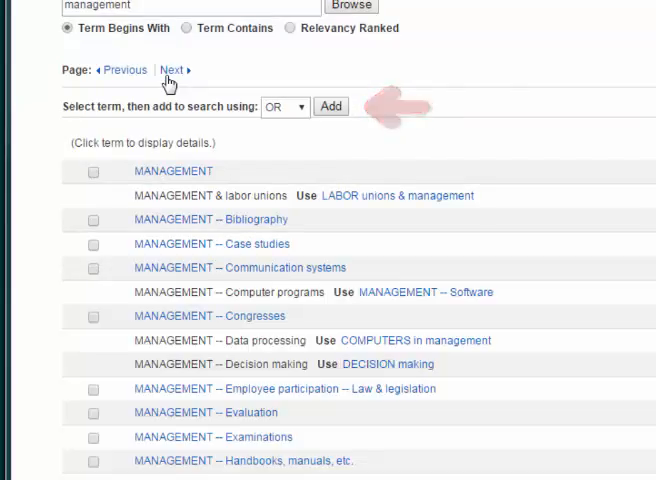
scroll(down, 3)
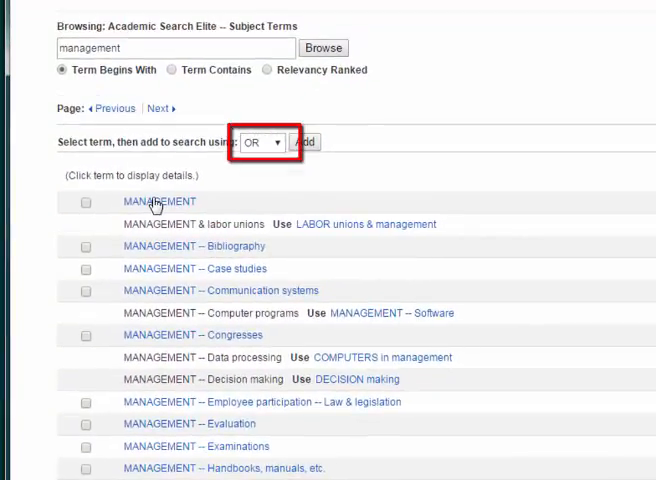
scroll(down, 3)
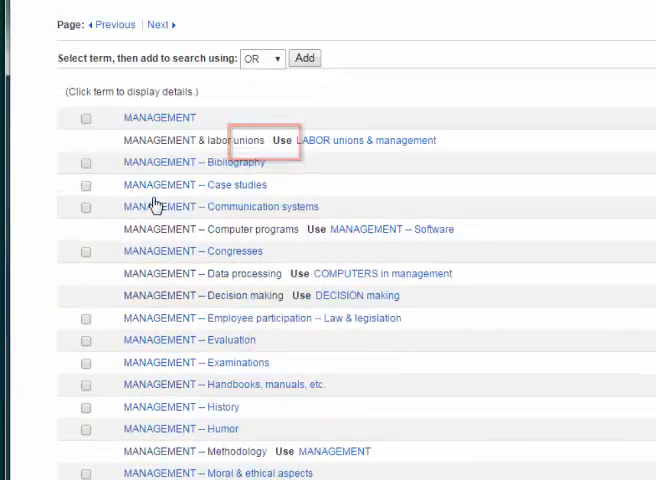
click(84, 340)
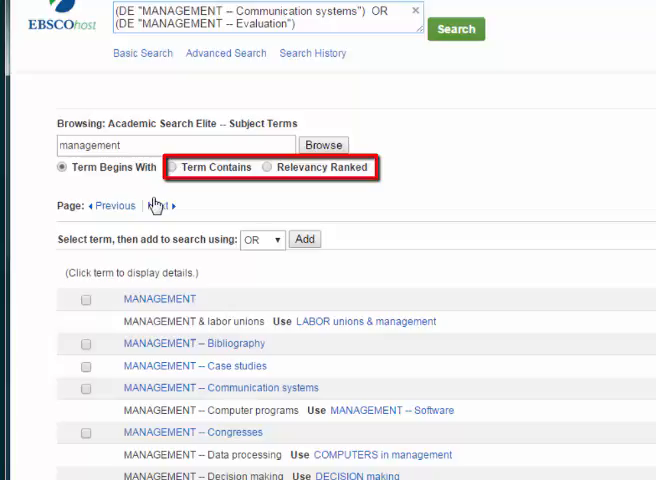
Step: List terms containing management, then run the OR-combined subject-term search (164 results)
click(171, 167)
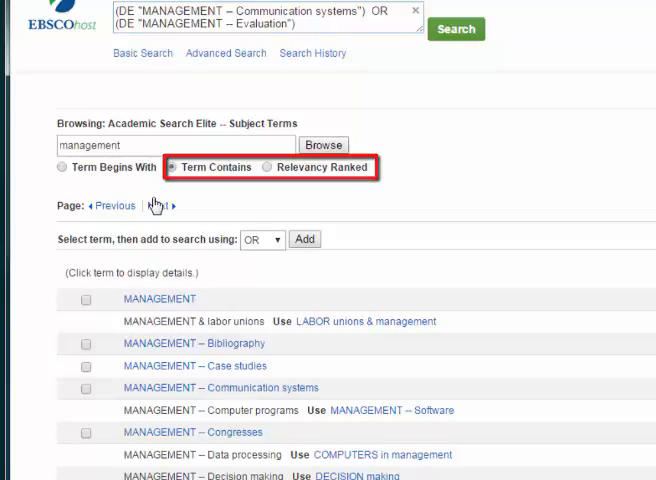
click(157, 205)
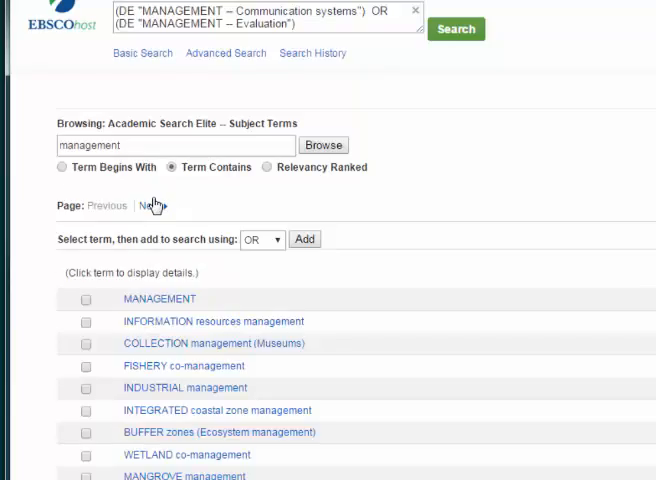
scroll(down, 3)
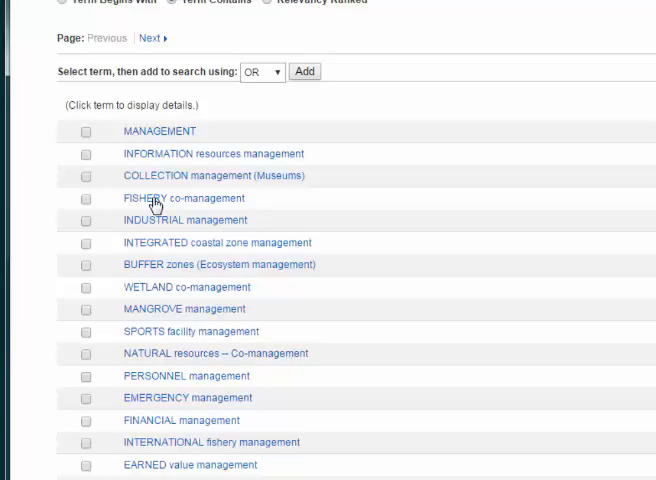
mouse_move(182, 198)
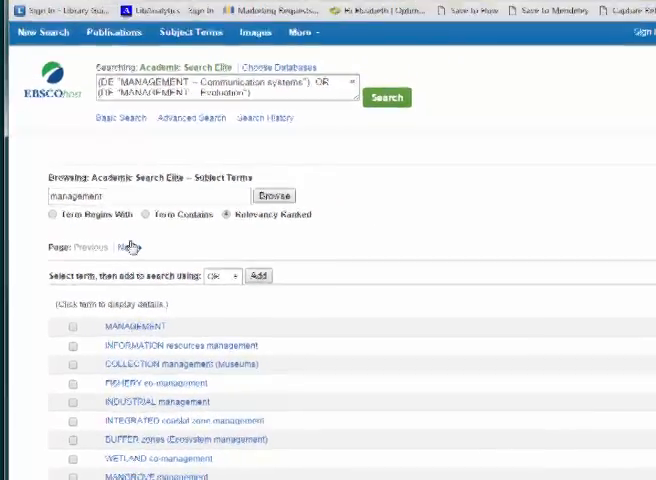
click(381, 100)
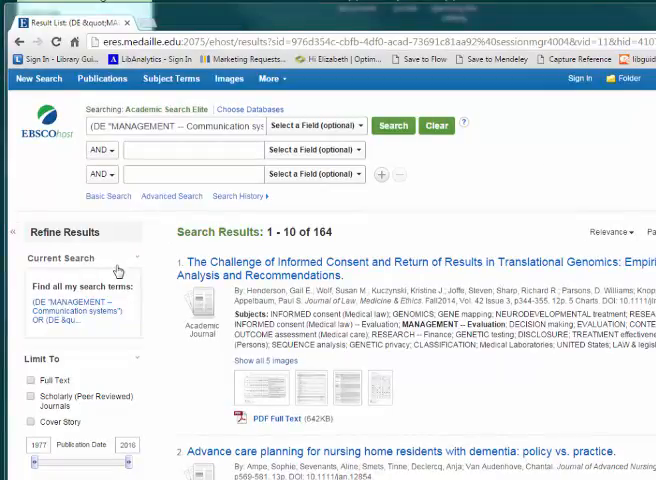
Step: Search MANAGEMENT AND restaurant for 126 results, then open the Publications browse list
text(restaurant)
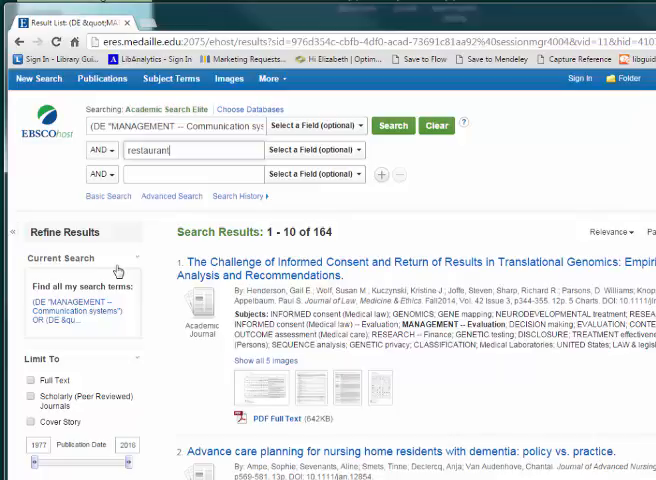
click(392, 125)
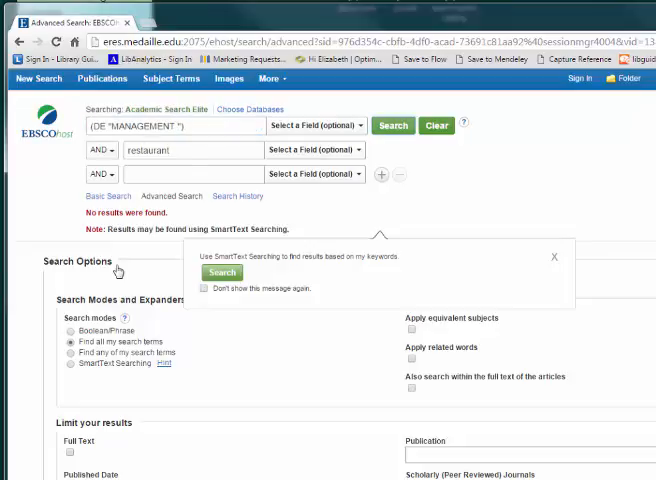
click(392, 125)
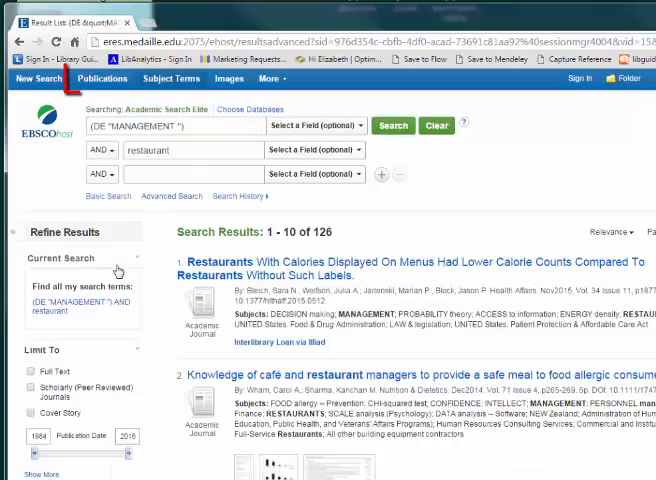
click(102, 79)
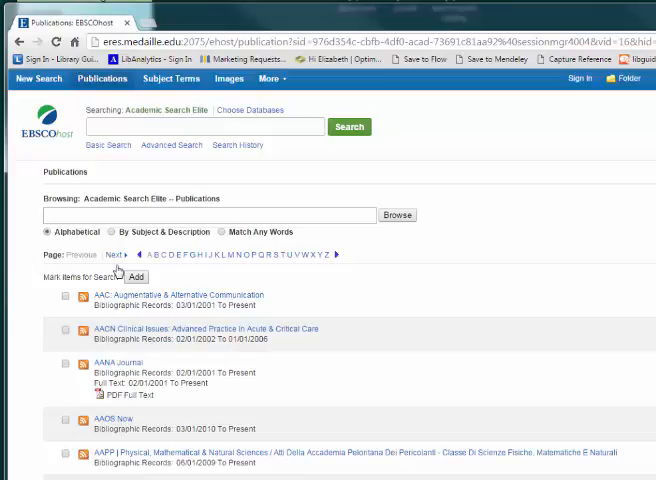
Step: Browse publications matching 'managem' and tick one management journal
text(managem)
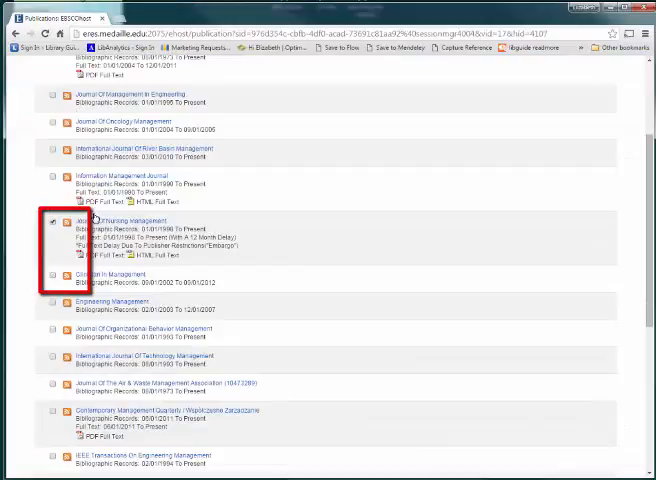
click(50, 275)
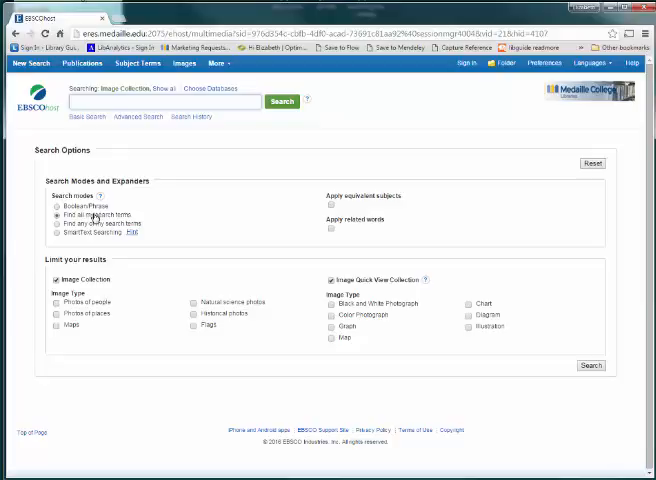
Step: Enter 'coca cola' in the Images search and go to Advanced Search
text(coca cola)
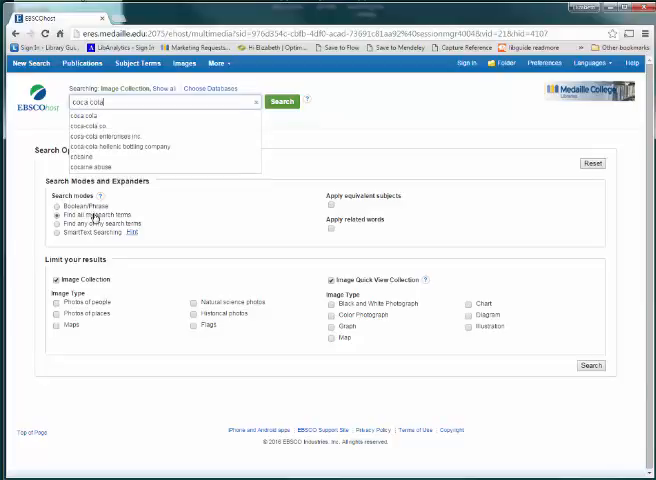
click(283, 101)
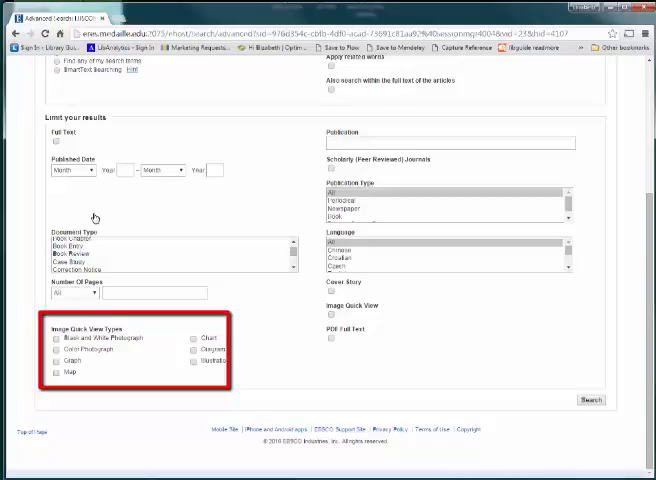
Step: Search 'coca cola' limited to black-and-white and colour photographs, browsing the 32 results
click(57, 338)
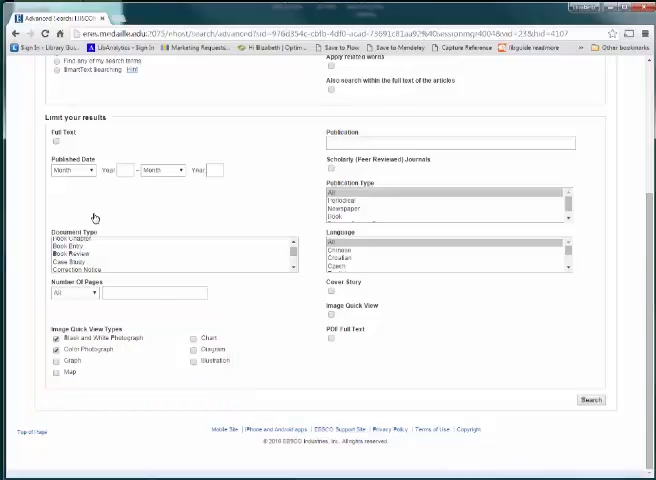
scroll(up, 3)
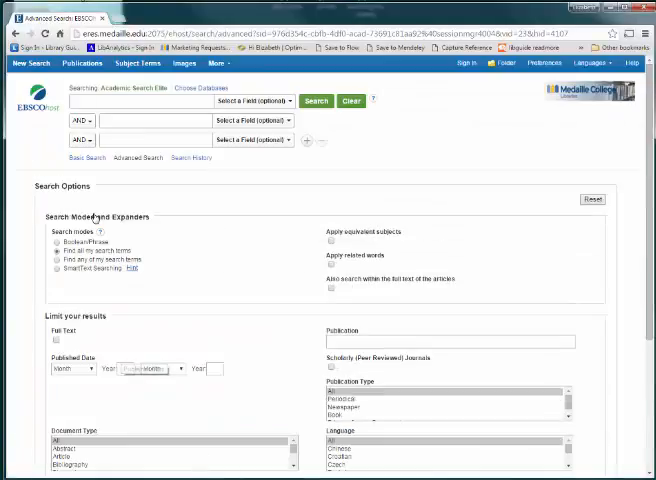
text(coc)
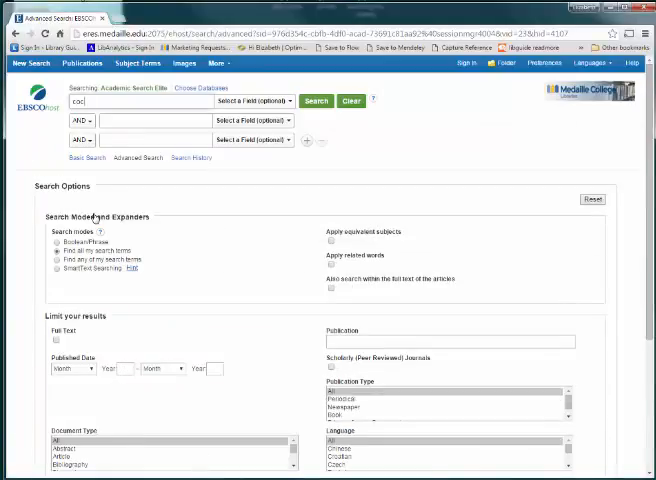
text(coca cola)
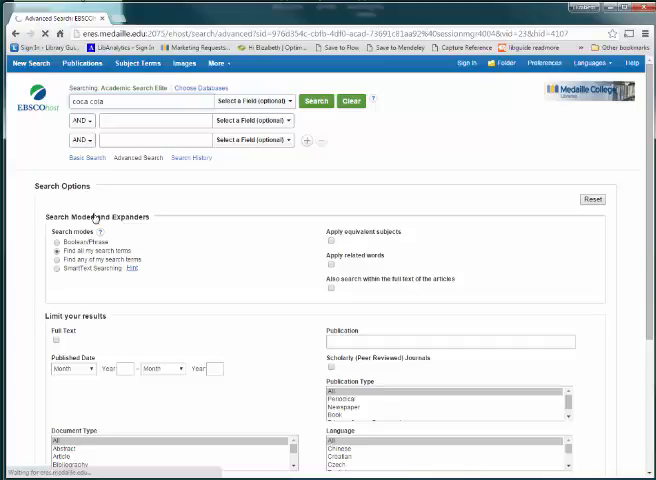
click(315, 101)
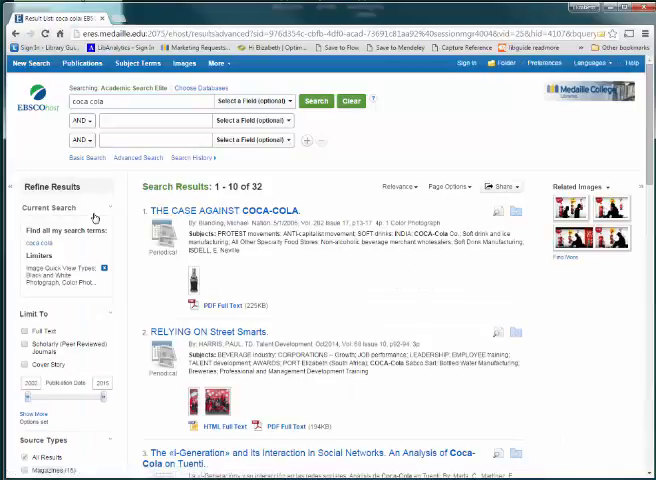
scroll(down, 3)
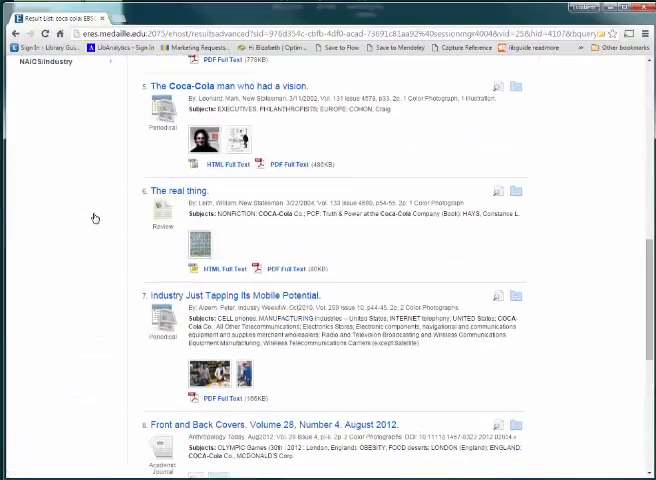